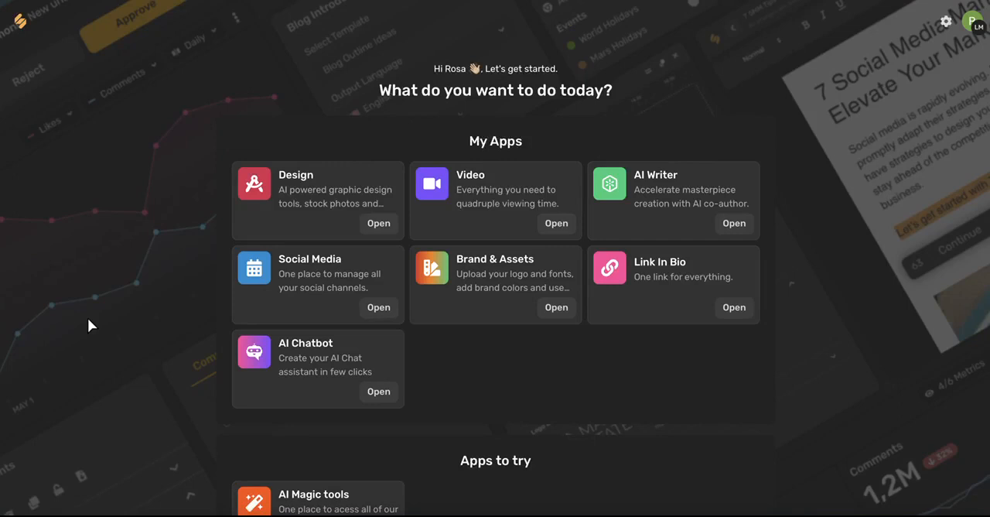
{"action": "mouse_move", "coordinate": [297, 362]}
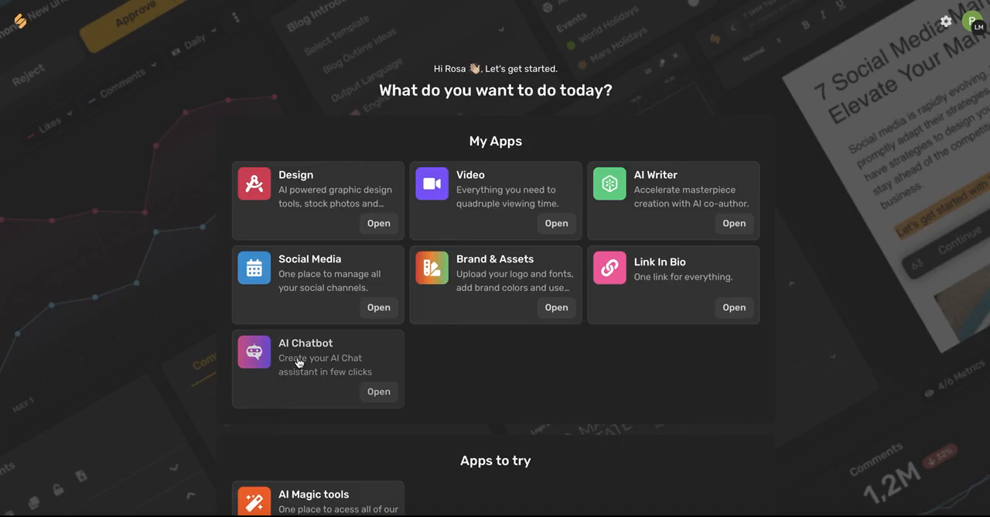
Step: Launch the AI Chatbot app from the Simplified home screen to reach the chatbots dashboard
{"action": "left_click", "coordinate": [378, 392]}
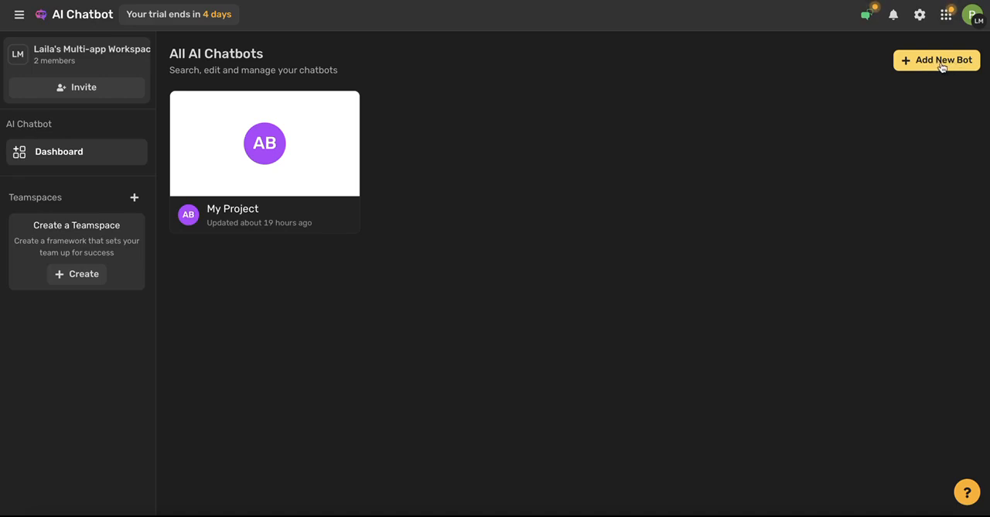
Step: Create a new chatbot named Women's Health First and enter its training page
{"action": "left_click", "coordinate": [936, 58]}
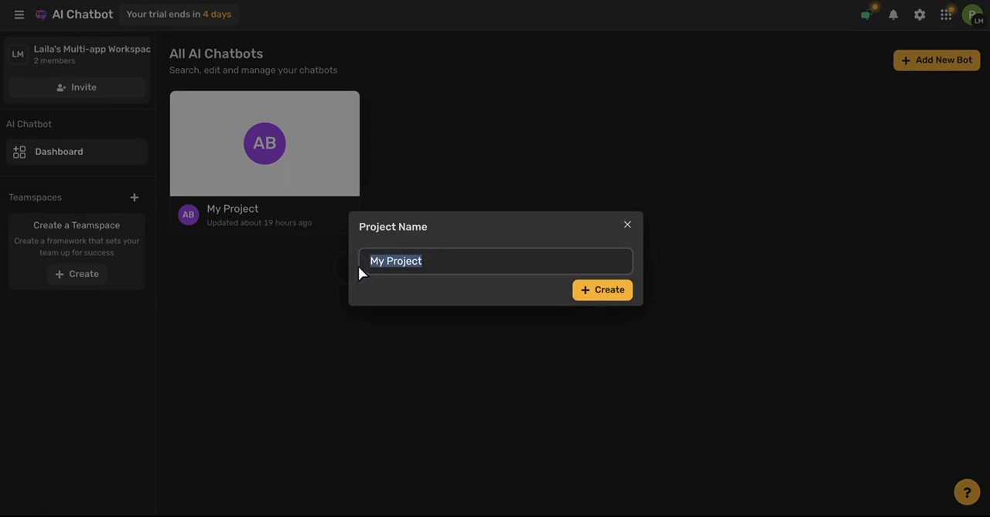
{"action": "left_click", "coordinate": [594, 289]}
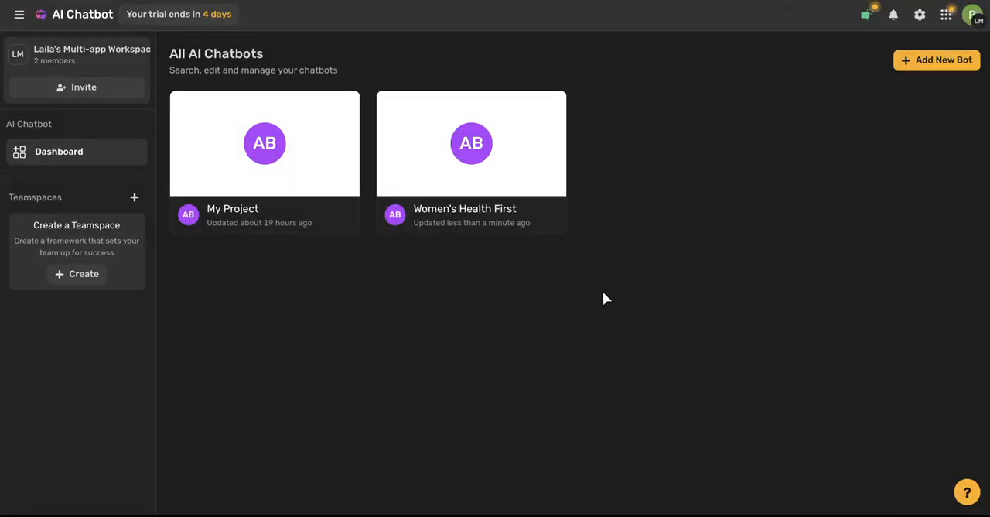
{"action": "left_click", "coordinate": [470, 143]}
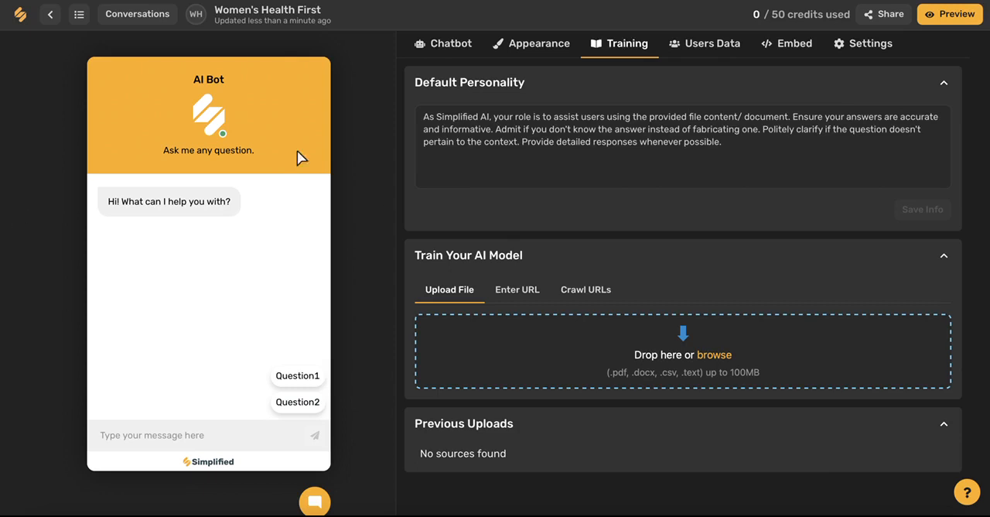
{"action": "mouse_move", "coordinate": [278, 300]}
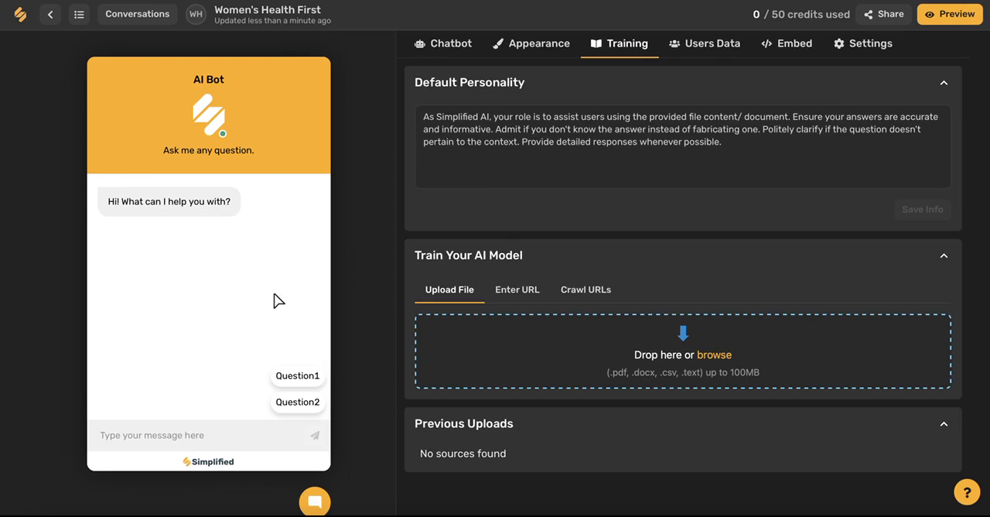
{"action": "mouse_move", "coordinate": [143, 149]}
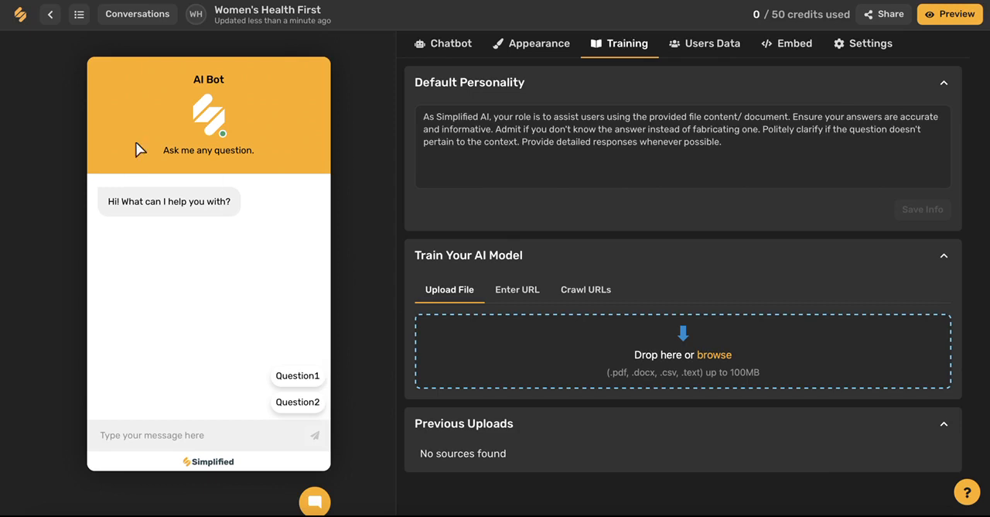
{"action": "mouse_move", "coordinate": [464, 77]}
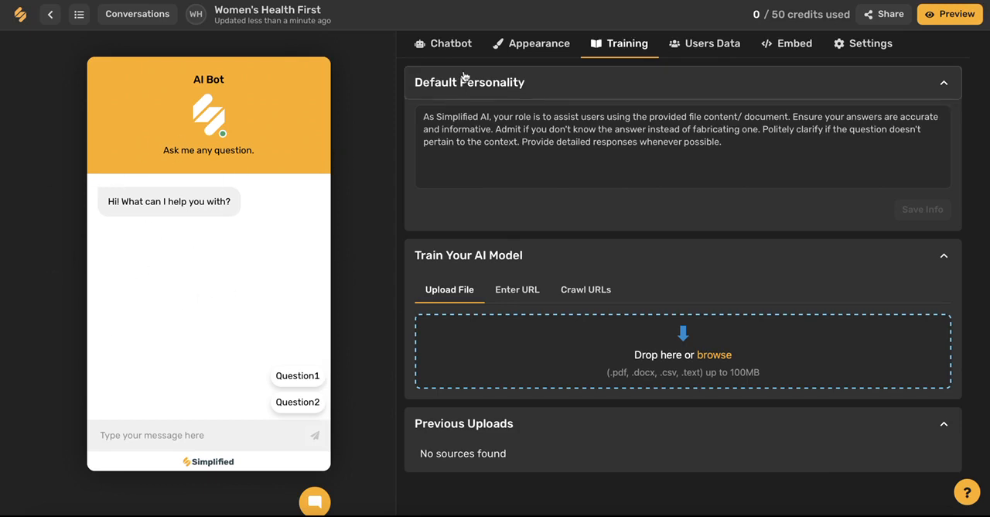
Step: Save the bot description 'A health and wellness service for women' in its general details
{"action": "left_click", "coordinate": [452, 43]}
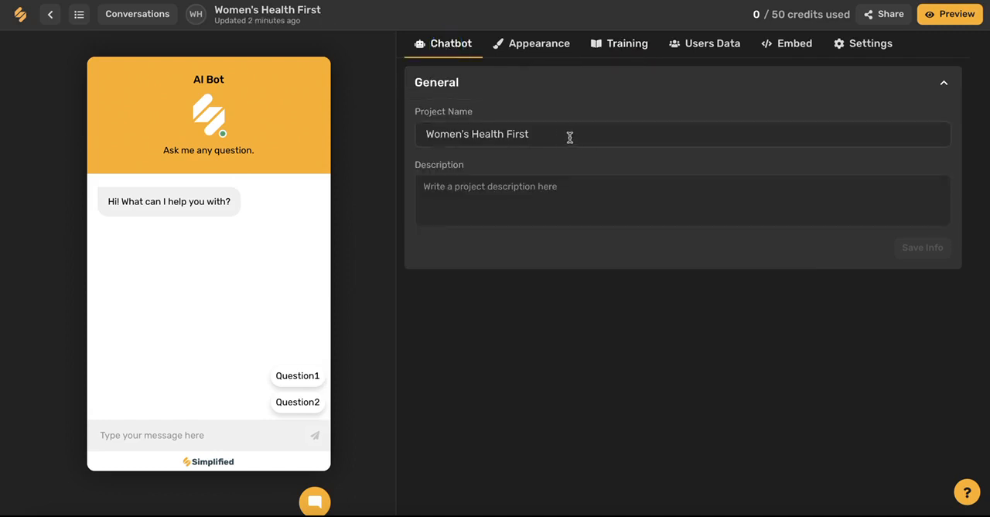
{"action": "left_click", "coordinate": [505, 201]}
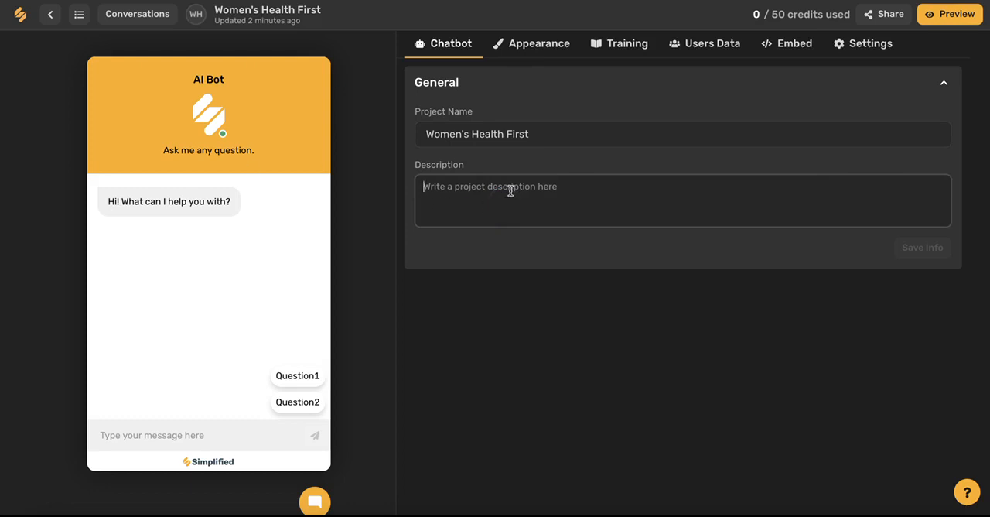
{"action": "type", "text": "A health and wellness service for women"}
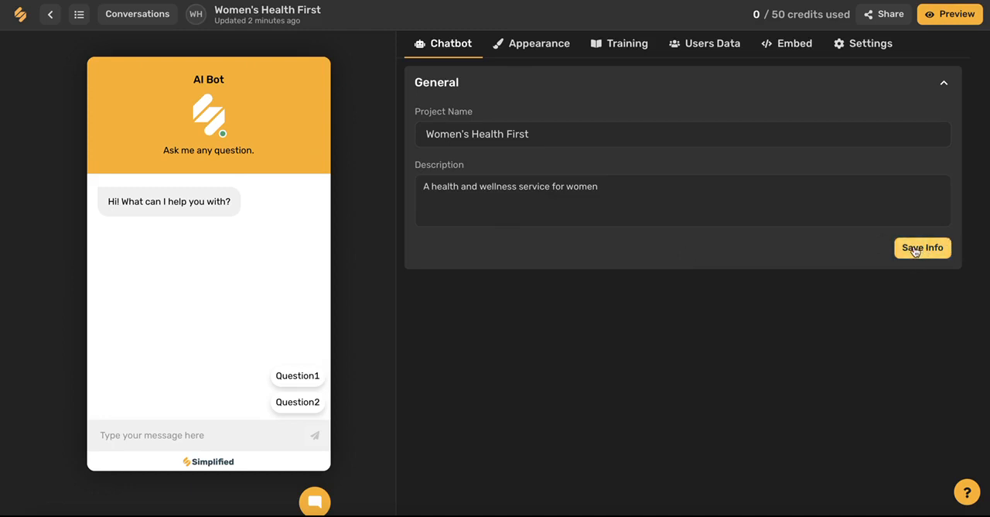
{"action": "left_click", "coordinate": [922, 248]}
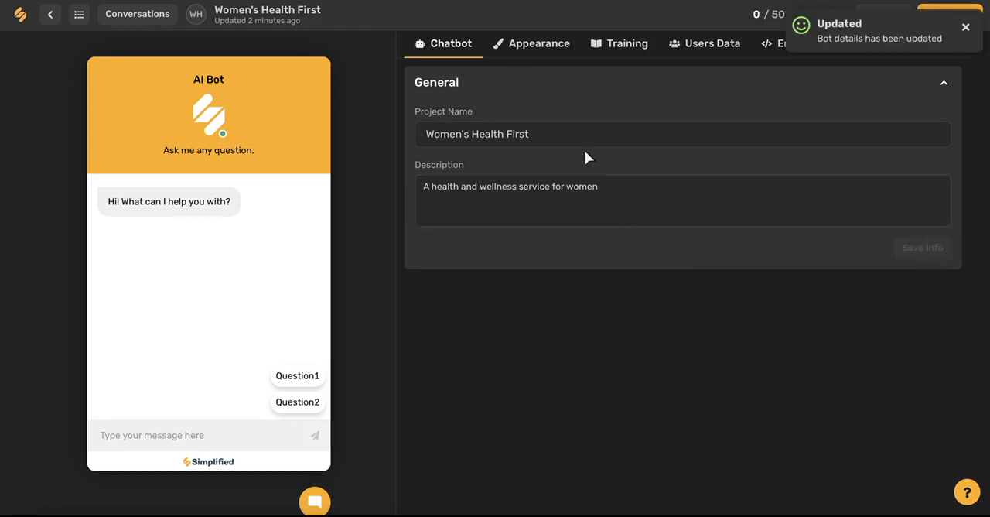
{"action": "left_click", "coordinate": [539, 43]}
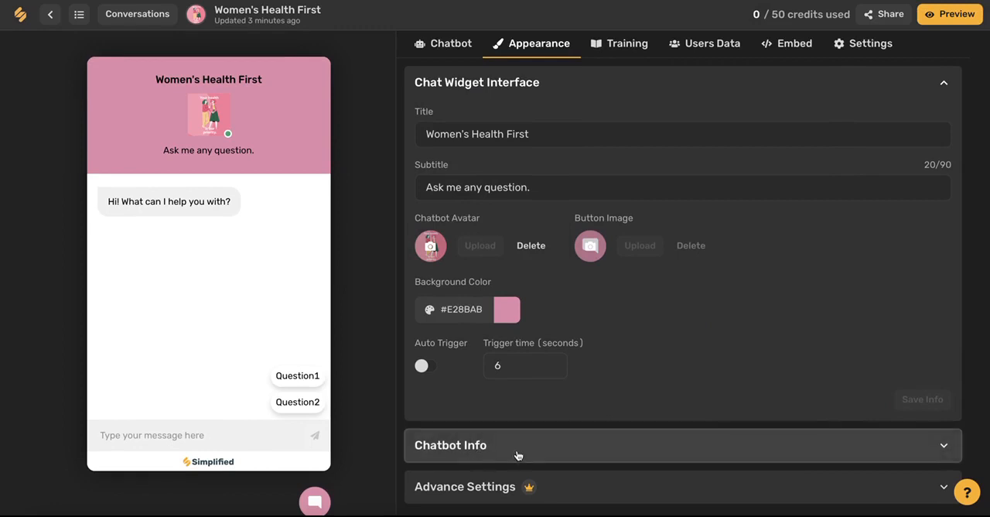
Step: Expand the Chatbot Info section showing the welcome message and placeholder icebreakers
{"action": "left_click", "coordinate": [450, 446]}
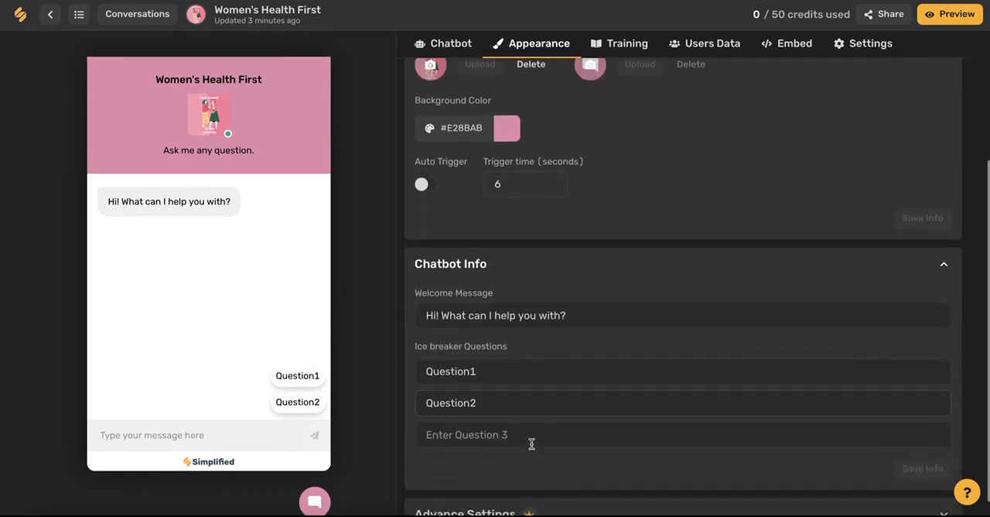
Step: Save new icebreaker questions about finding the health portal and saving care providers
{"action": "left_click", "coordinate": [492, 371]}
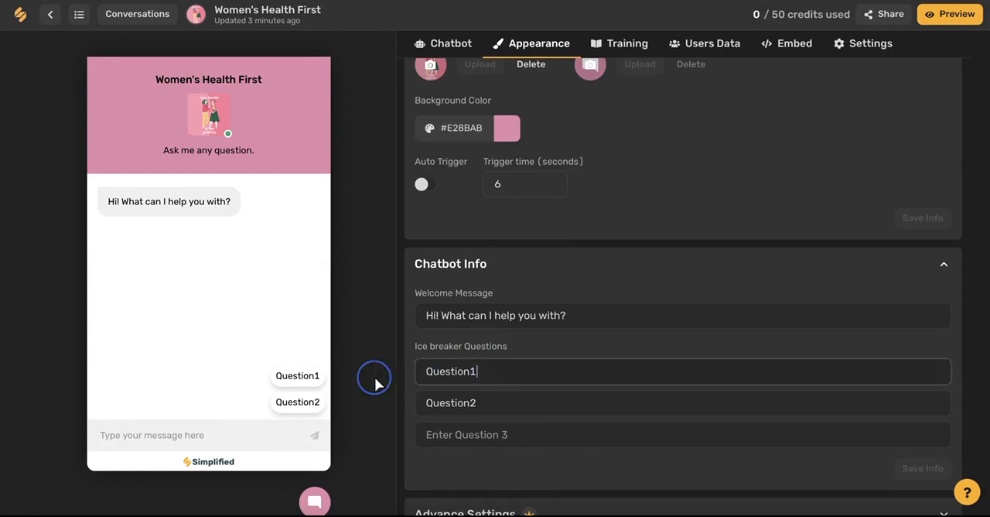
{"action": "type", "text": "How do I save m"}
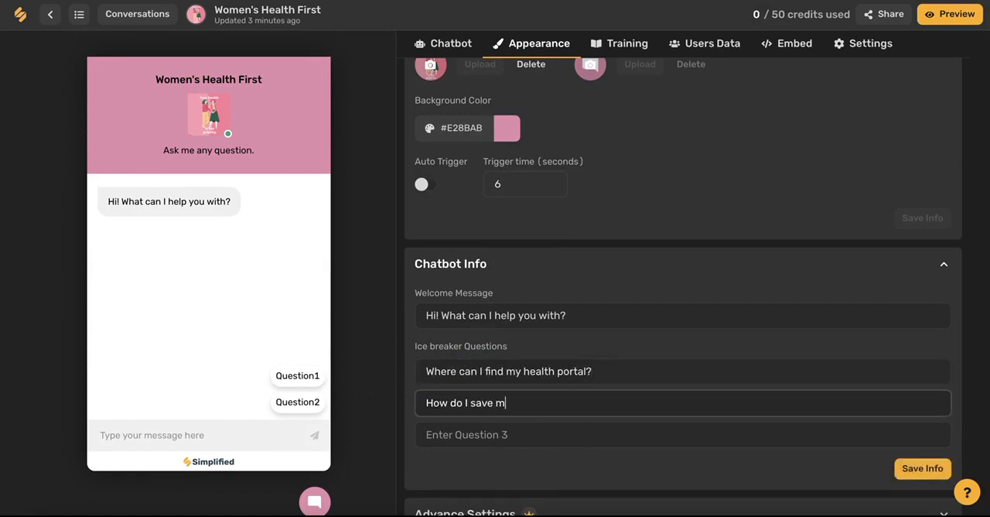
{"action": "left_click", "coordinate": [922, 467]}
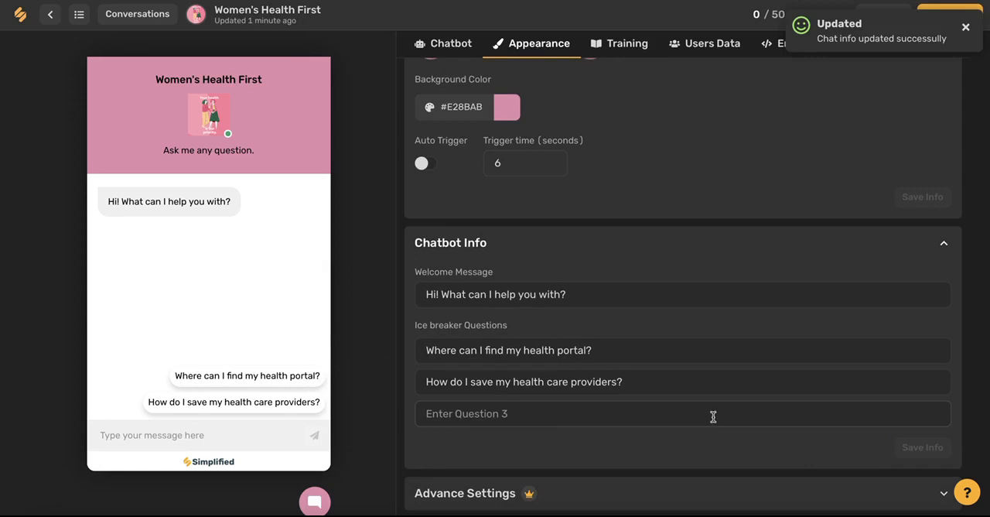
{"action": "mouse_move", "coordinate": [345, 175]}
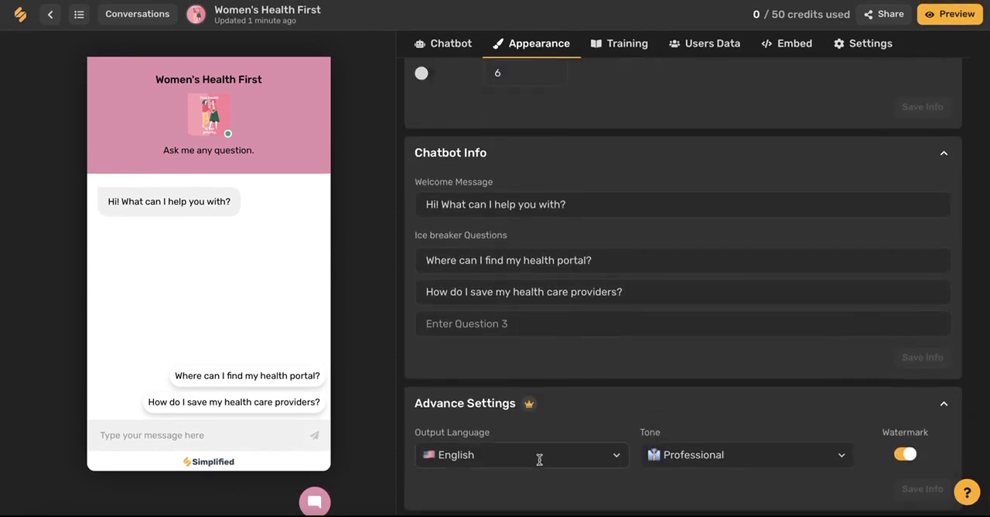
{"action": "mouse_move", "coordinate": [874, 464]}
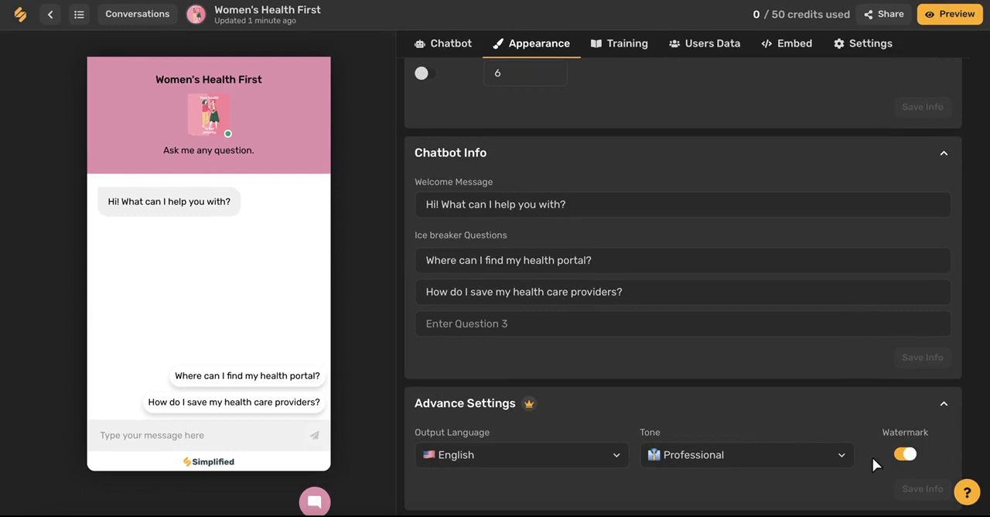
Step: Toggle the widget watermark, then bring up the training and personality settings
{"action": "left_click", "coordinate": [904, 455]}
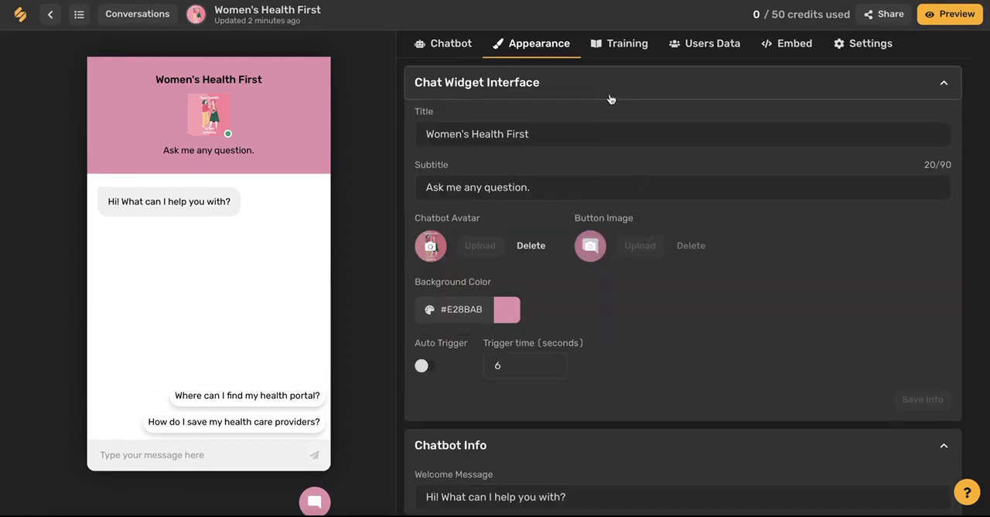
{"action": "left_click", "coordinate": [626, 44]}
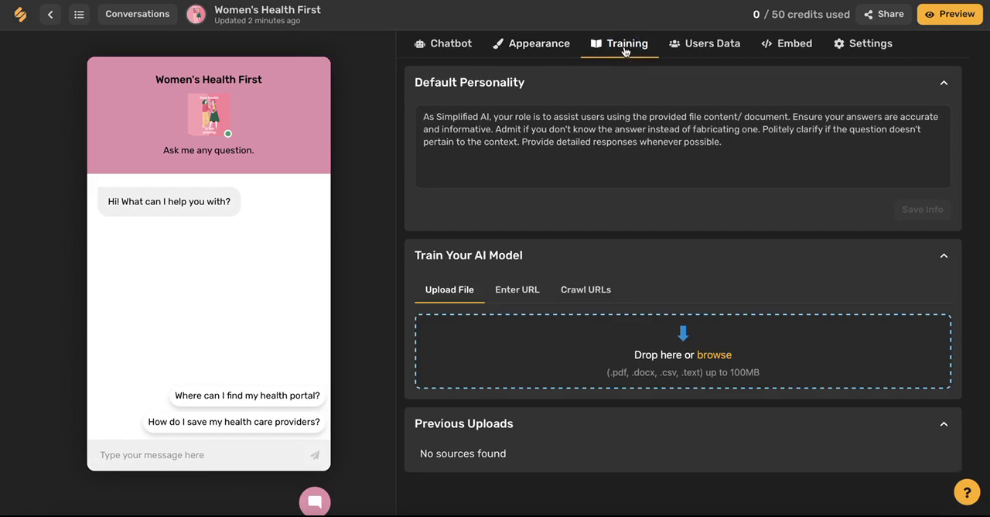
{"action": "mouse_move", "coordinate": [587, 113]}
{"action": "type", "text": " while remaining"}
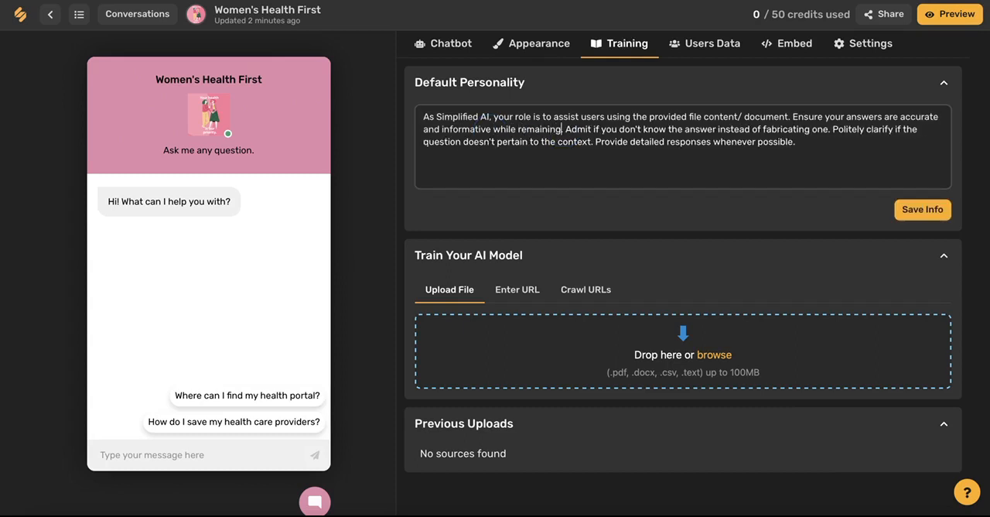
Step: Save the default personality with 'while remaining friendly and upbeat' added after 'informative'
{"action": "left_click", "coordinate": [922, 208]}
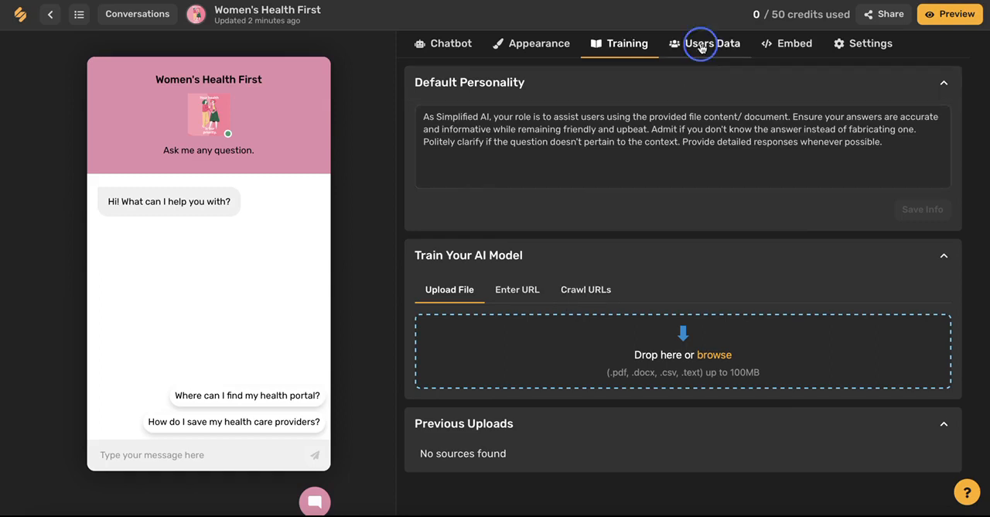
Step: Collect visitors' name and email address voluntarily in the Users Data settings
{"action": "left_click", "coordinate": [704, 43]}
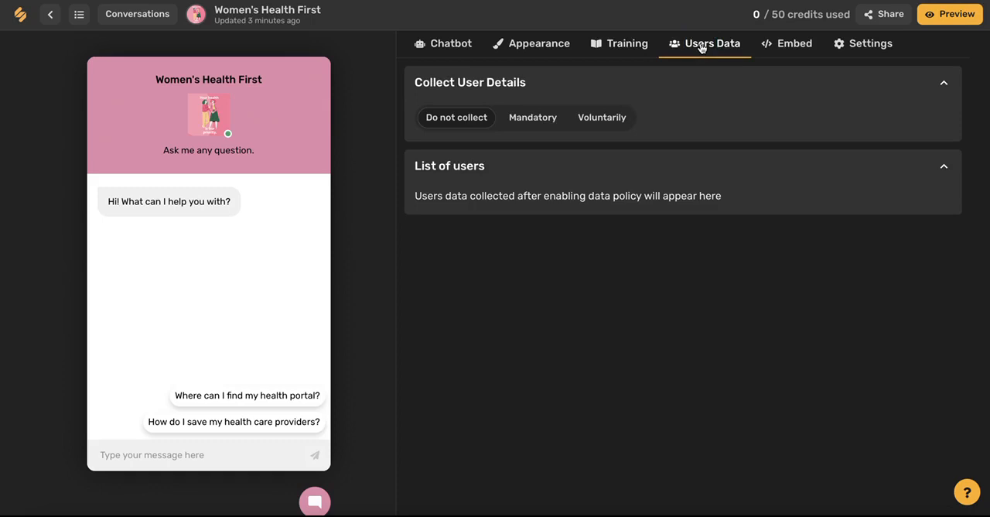
{"action": "mouse_move", "coordinate": [444, 127]}
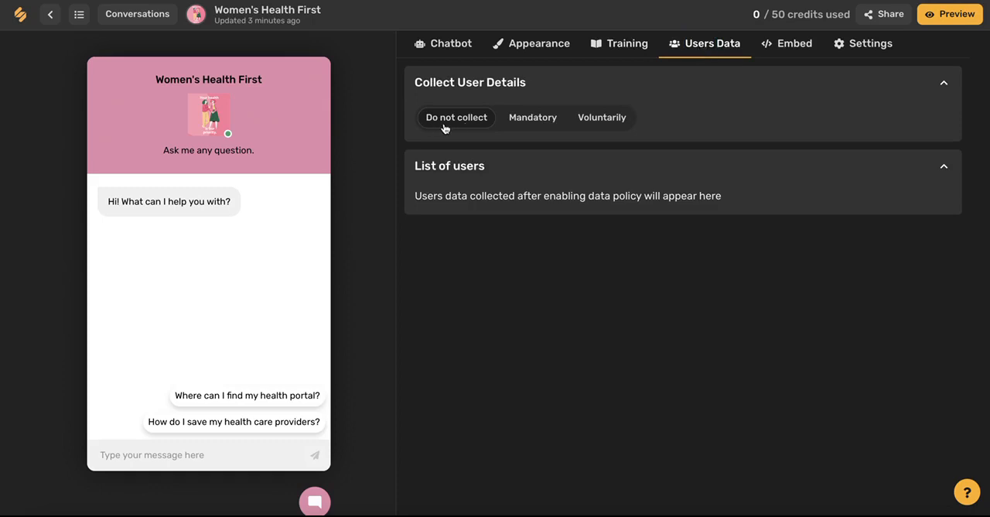
{"action": "left_click", "coordinate": [532, 117]}
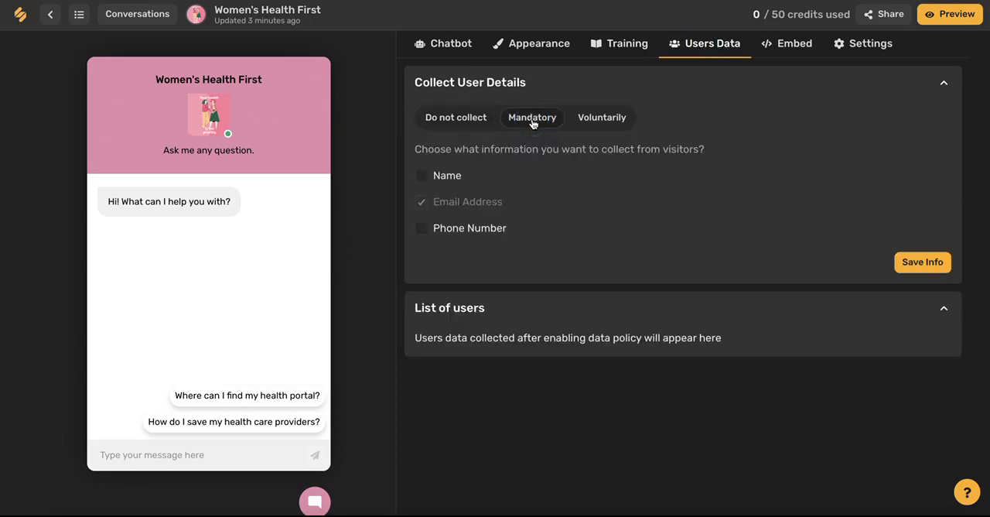
{"action": "left_click", "coordinate": [601, 118]}
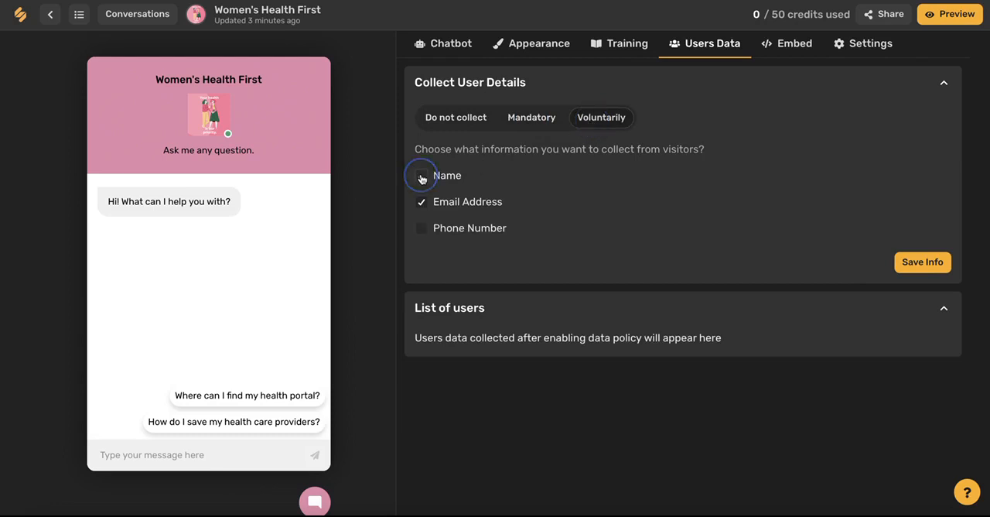
{"action": "left_click", "coordinate": [421, 175]}
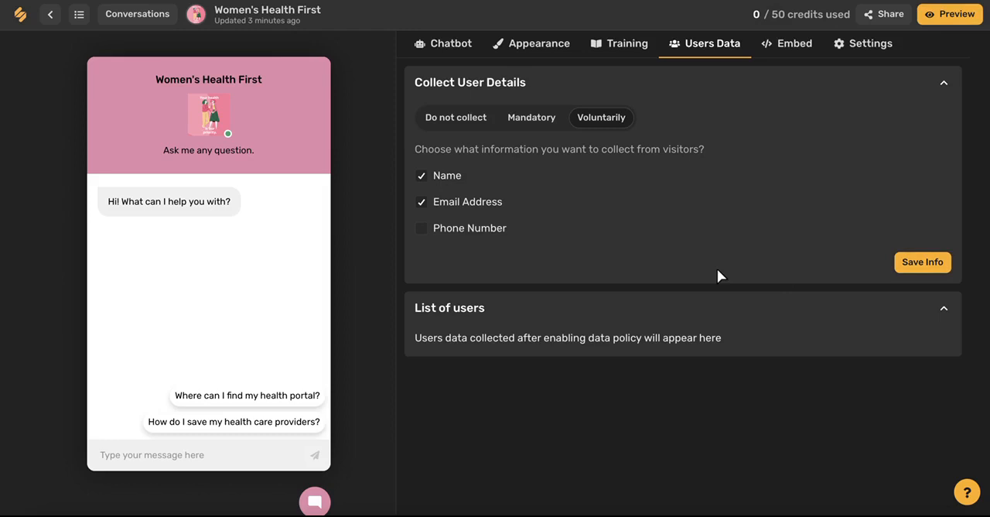
{"action": "mouse_move", "coordinate": [492, 370]}
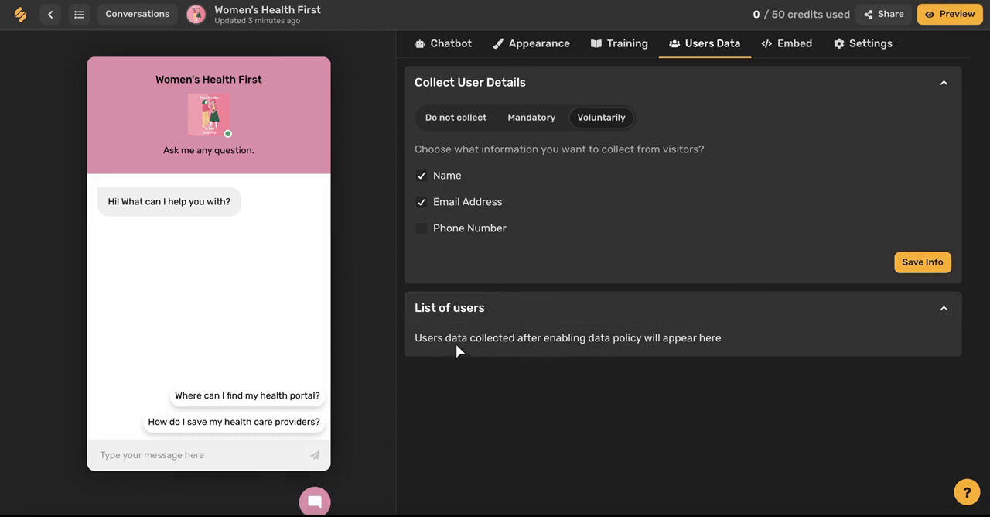
{"action": "mouse_move", "coordinate": [561, 350]}
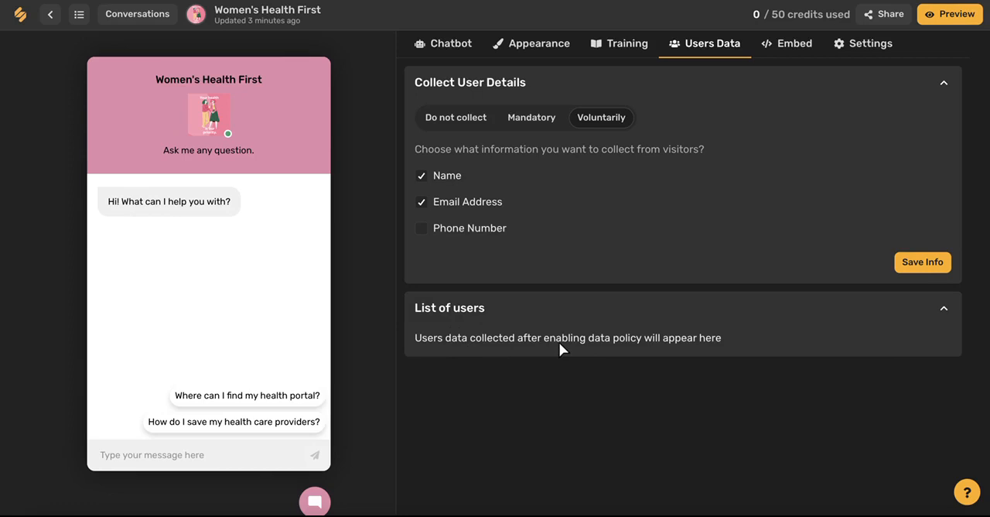
{"action": "left_click", "coordinate": [786, 43]}
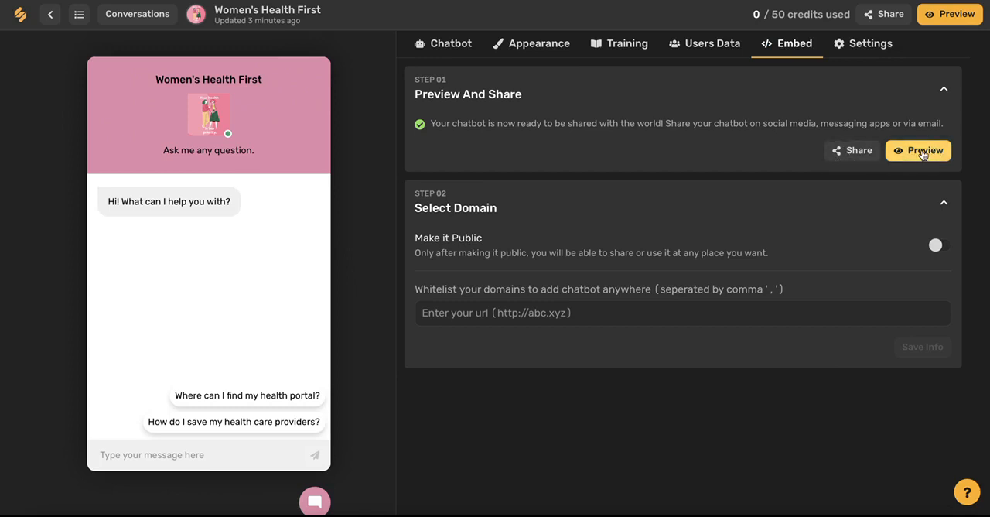
{"action": "mouse_move", "coordinate": [864, 236]}
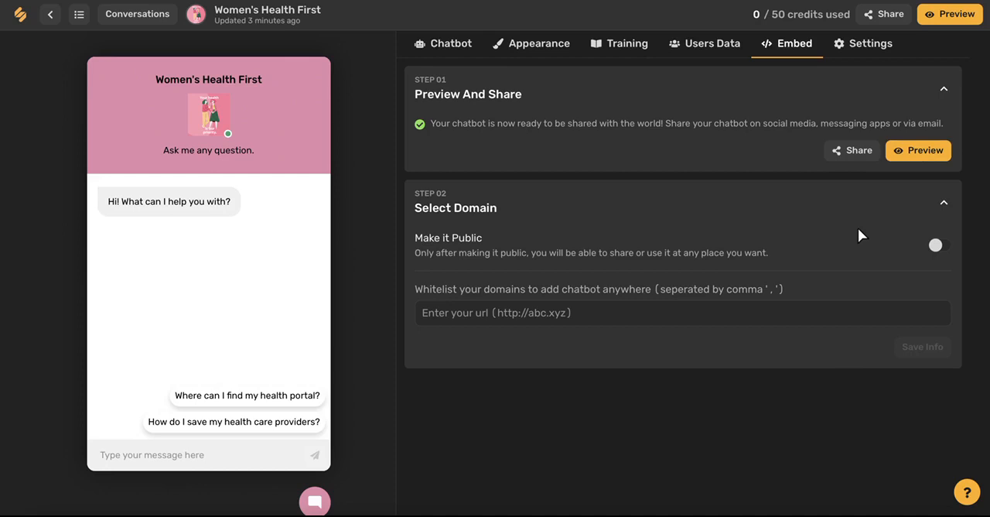
Step: Switch on Make it Public and reveal the Embed Link code for the chatbot
{"action": "left_click", "coordinate": [935, 244]}
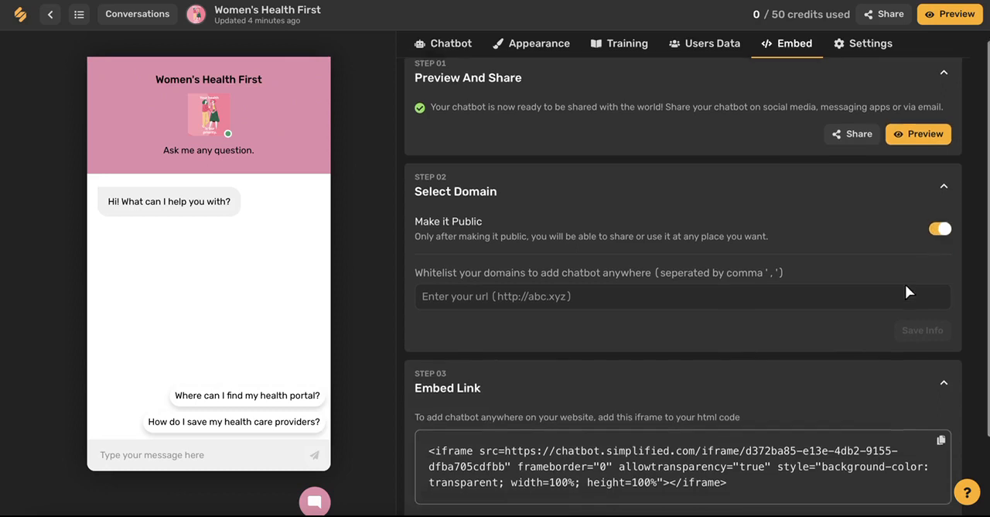
{"action": "scroll", "scroll_direction": "down", "scroll_amount": 3}
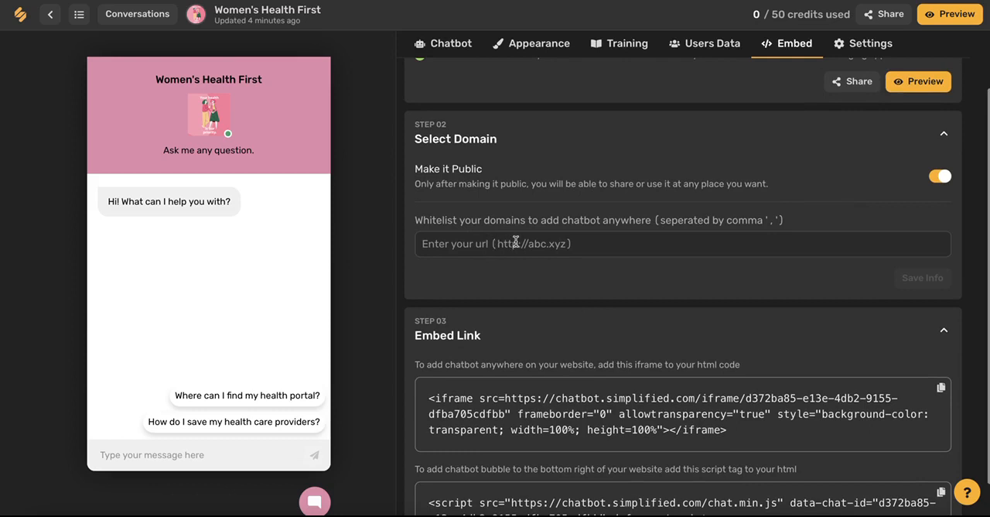
{"action": "left_click", "coordinate": [870, 43]}
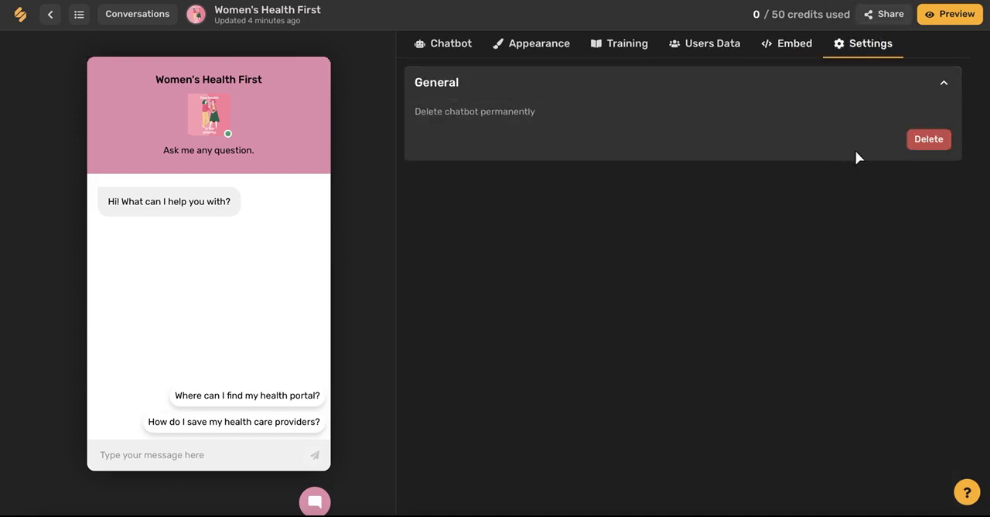
{"action": "mouse_move", "coordinate": [903, 191]}
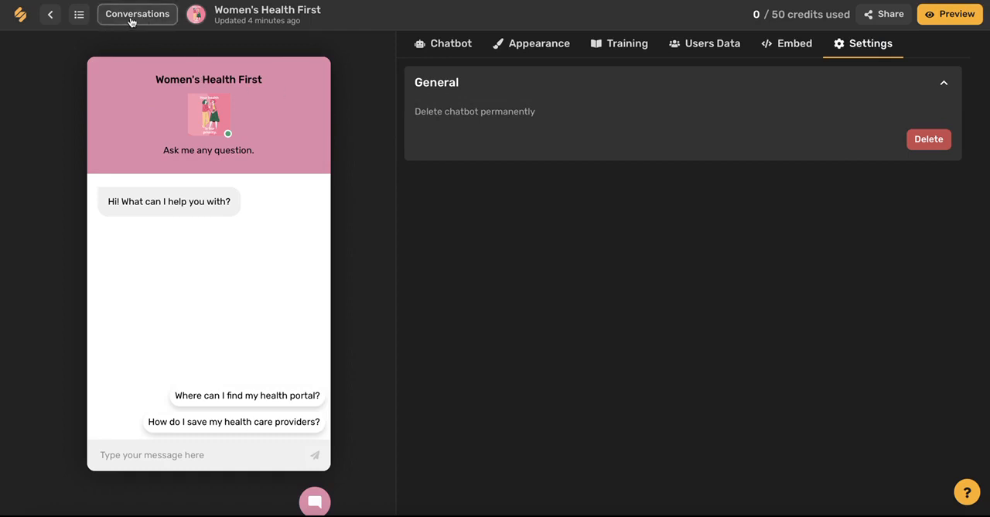
Step: Check the Conversations list, then return to the Setup editor for the chatbot
{"action": "left_click", "coordinate": [136, 14]}
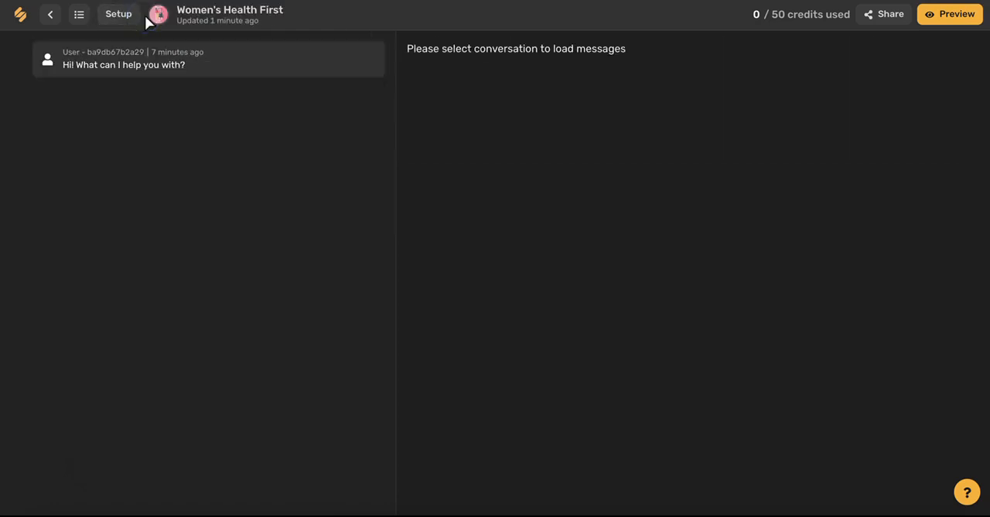
{"action": "mouse_move", "coordinate": [215, 235]}
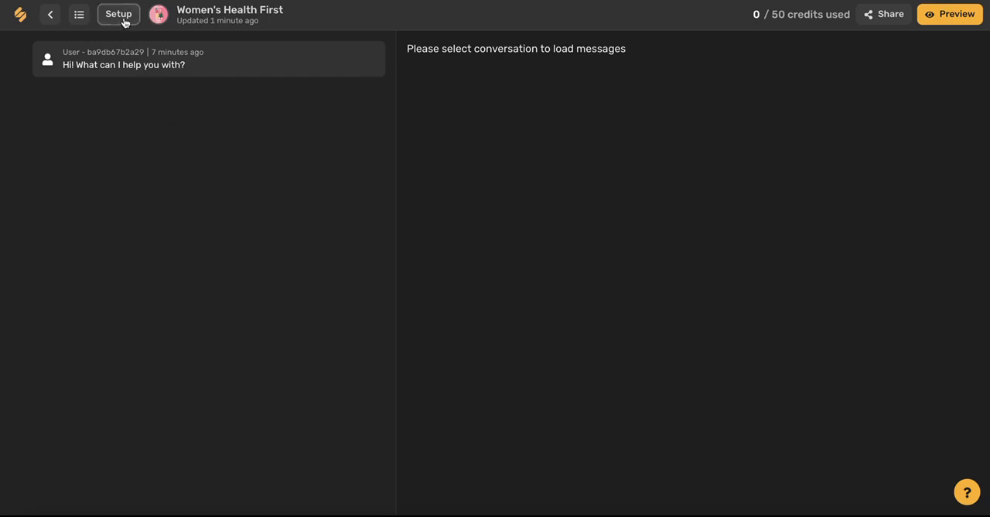
{"action": "left_click", "coordinate": [118, 14]}
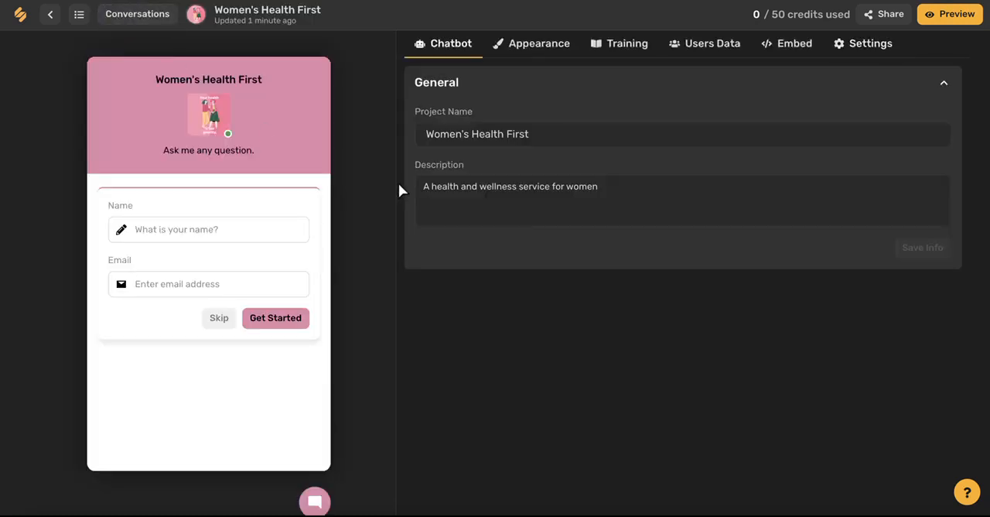